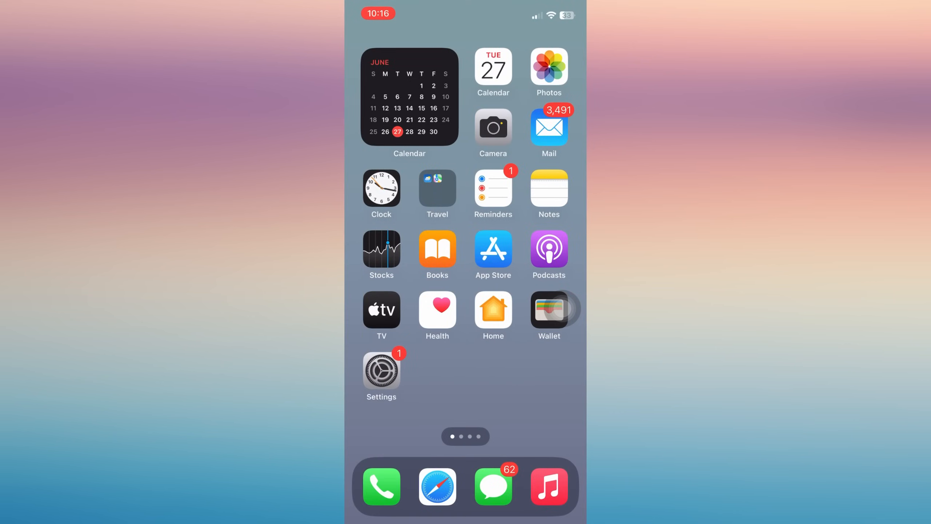
Launch Settings and scroll down the installed apps list to Instagram.
{"action": "left_click", "coordinate": [381, 371]}
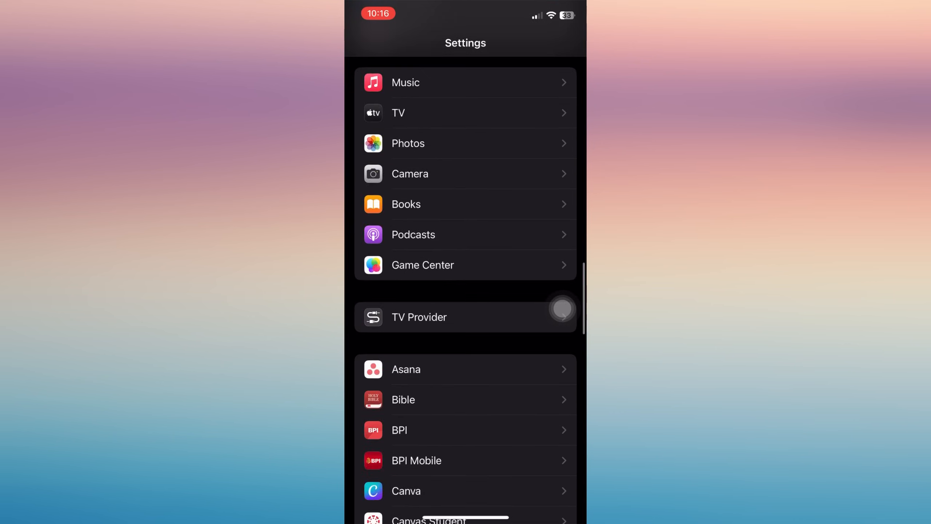
{"action": "scroll", "scroll_direction": "down", "scroll_amount": 3}
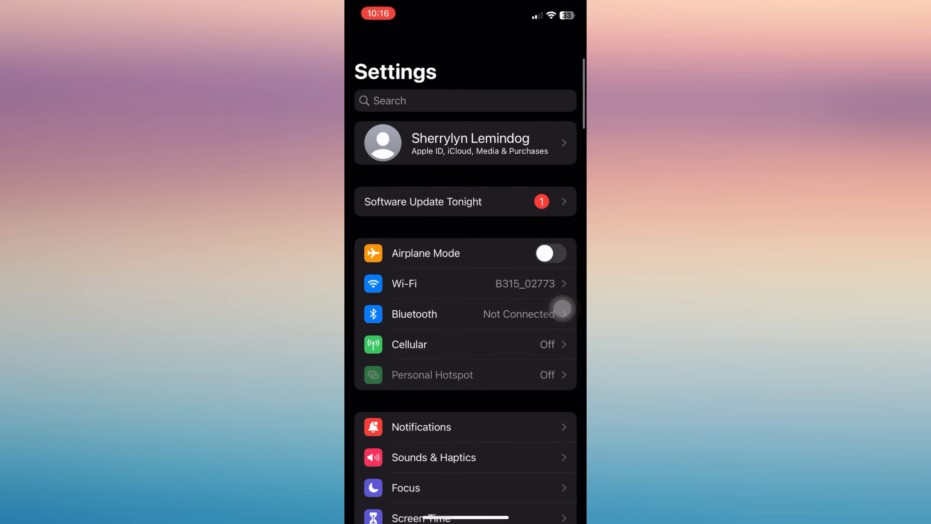
{"action": "scroll", "scroll_direction": "down", "scroll_amount": 3}
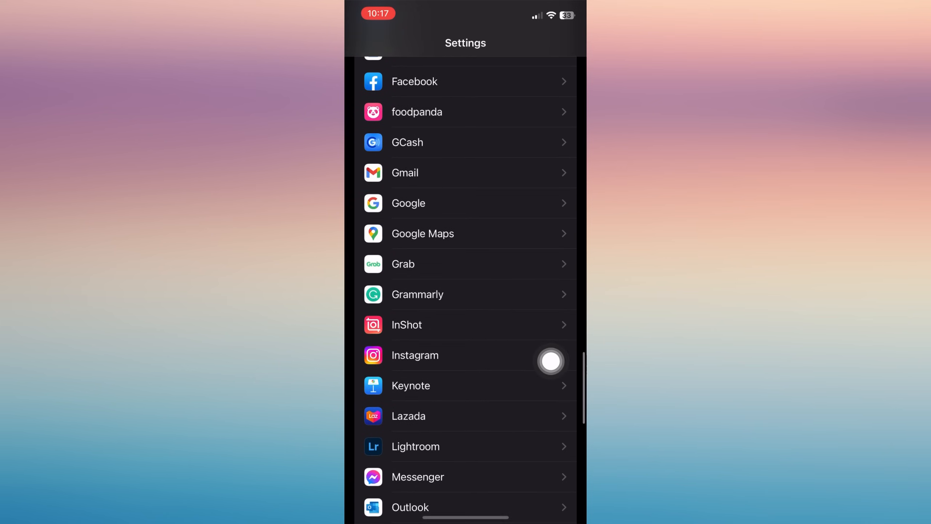
Review Instagram's Notifications page: notifications allowed, all three alert types, Sounds and Badges on.
{"action": "left_click", "coordinate": [465, 355]}
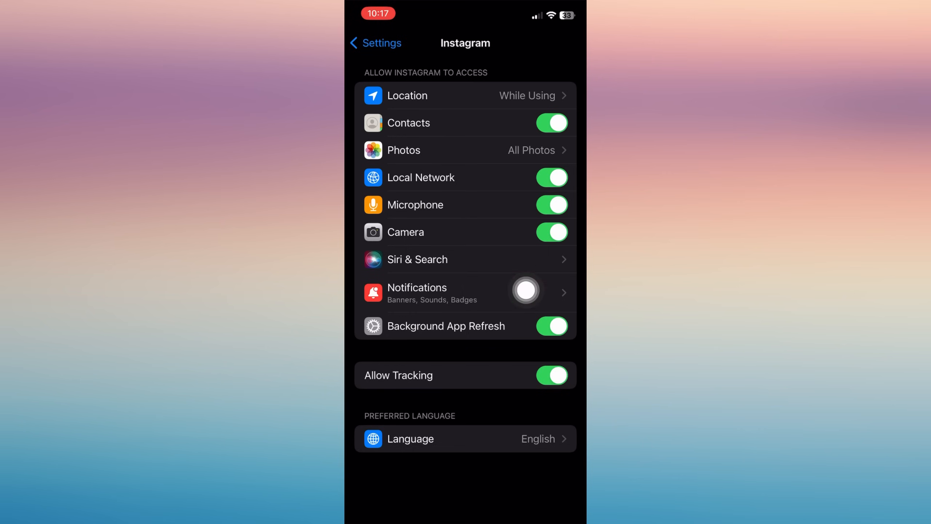
{"action": "left_click", "coordinate": [466, 292]}
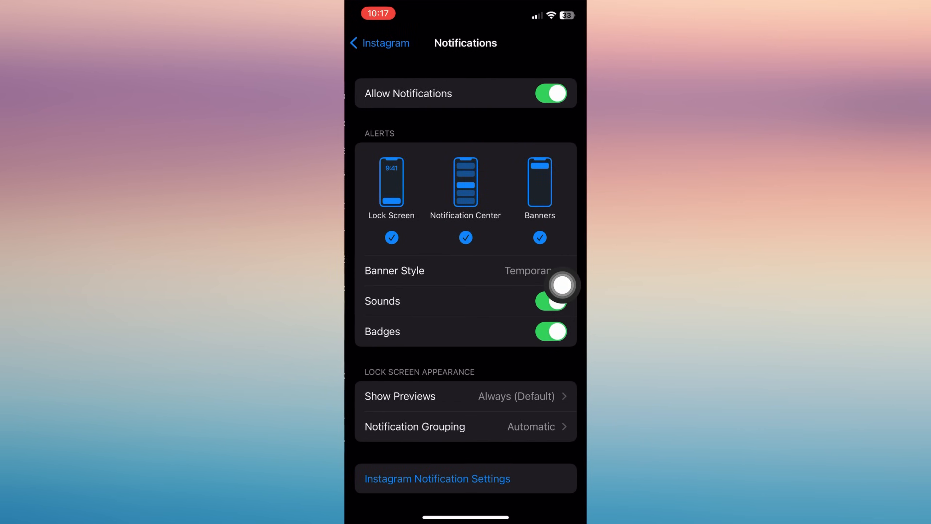
{"action": "scroll", "scroll_direction": "down", "scroll_amount": 3}
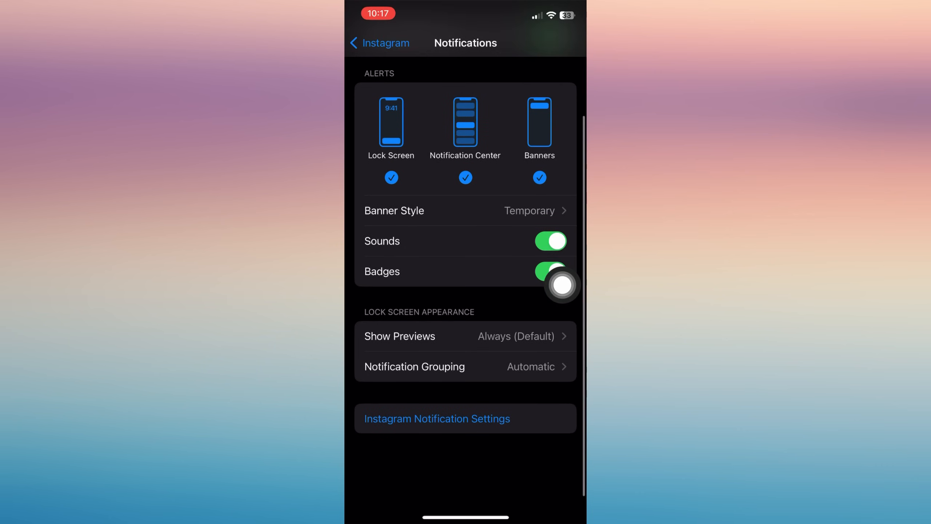
{"action": "scroll", "scroll_direction": "down", "scroll_amount": 3}
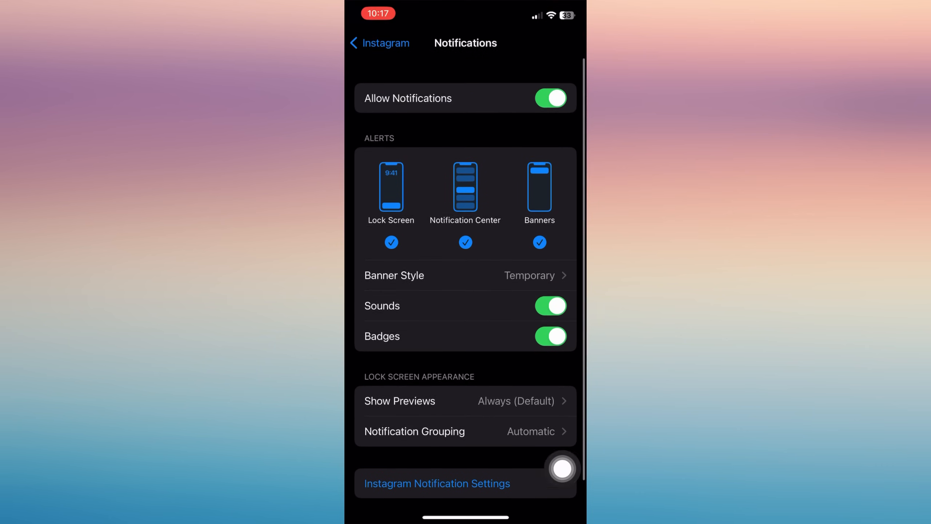
{"action": "scroll", "scroll_direction": "up", "scroll_amount": 3}
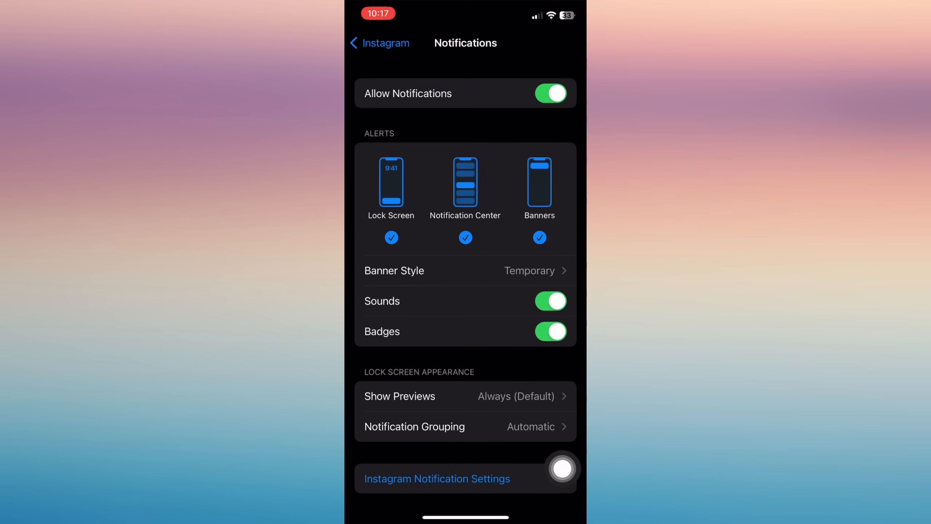
{"action": "mouse_move", "coordinate": [562, 396]}
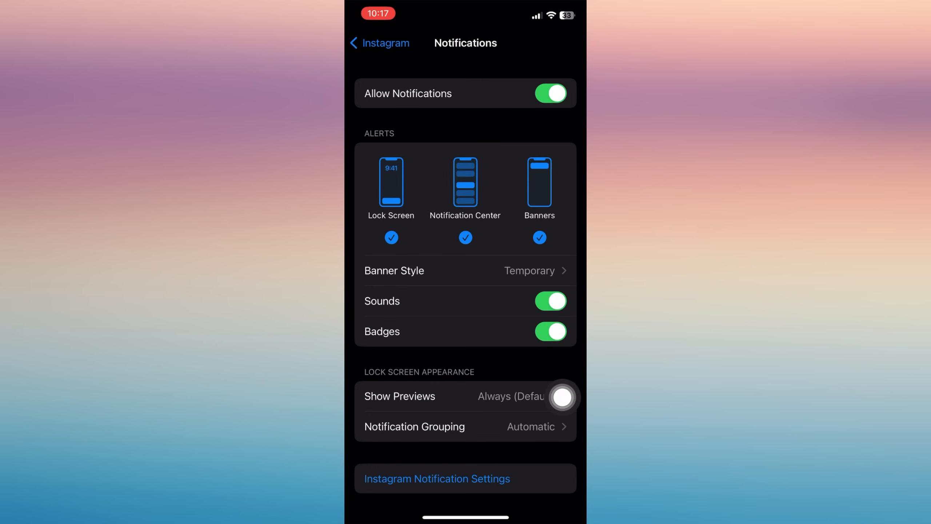
{"action": "mouse_move", "coordinate": [493, 487]}
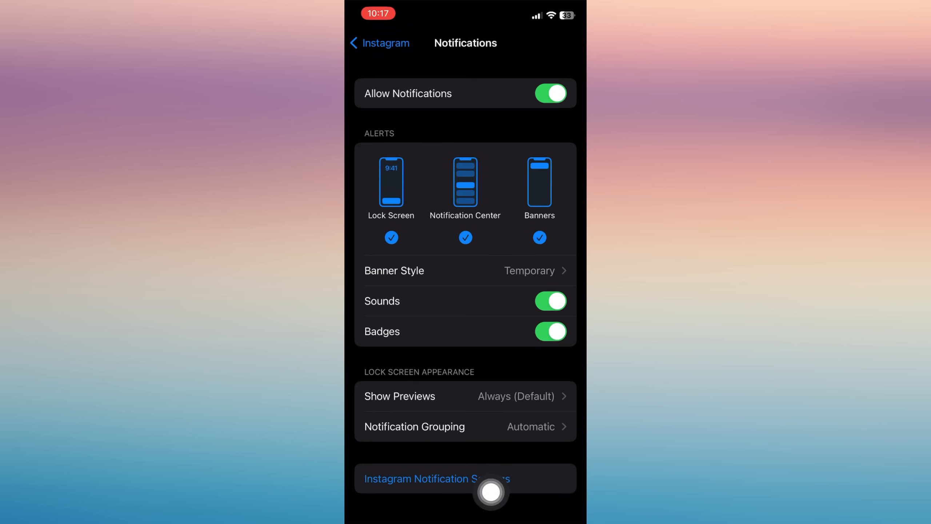
Open Instagram's in-app notification settings and scroll the push notification categories.
{"action": "left_click", "coordinate": [433, 479]}
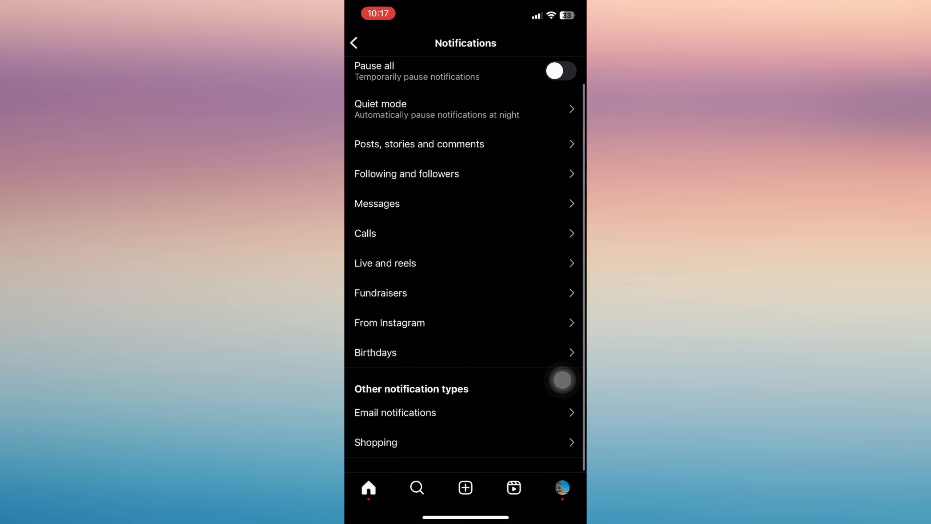
{"action": "scroll", "scroll_direction": "down", "scroll_amount": 3}
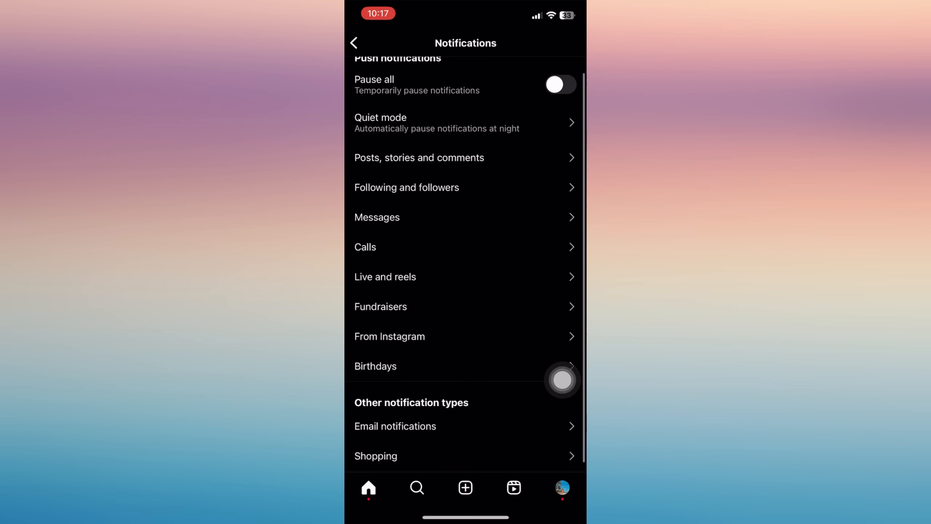
{"action": "mouse_move", "coordinate": [434, 219]}
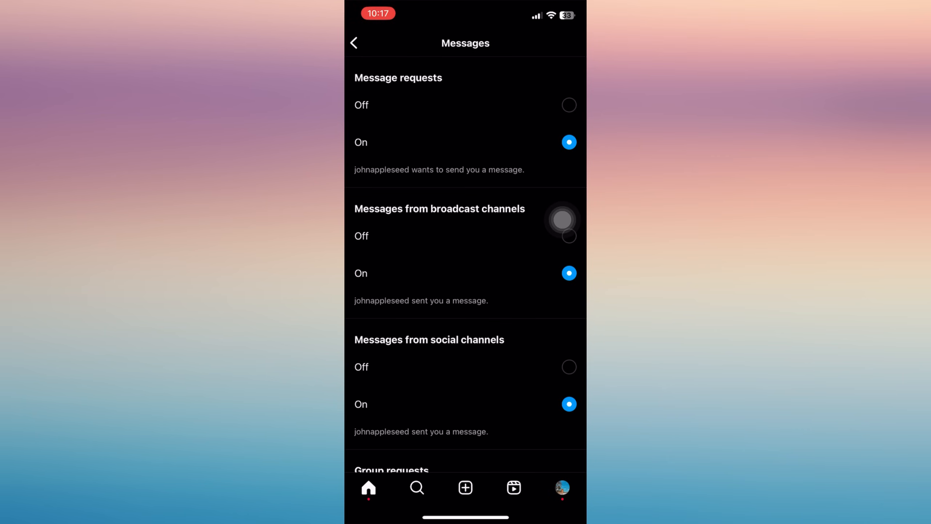
Scroll through the in-app Messages options, then return to Instagram's iOS notification page.
{"action": "scroll", "scroll_direction": "up", "scroll_amount": 3}
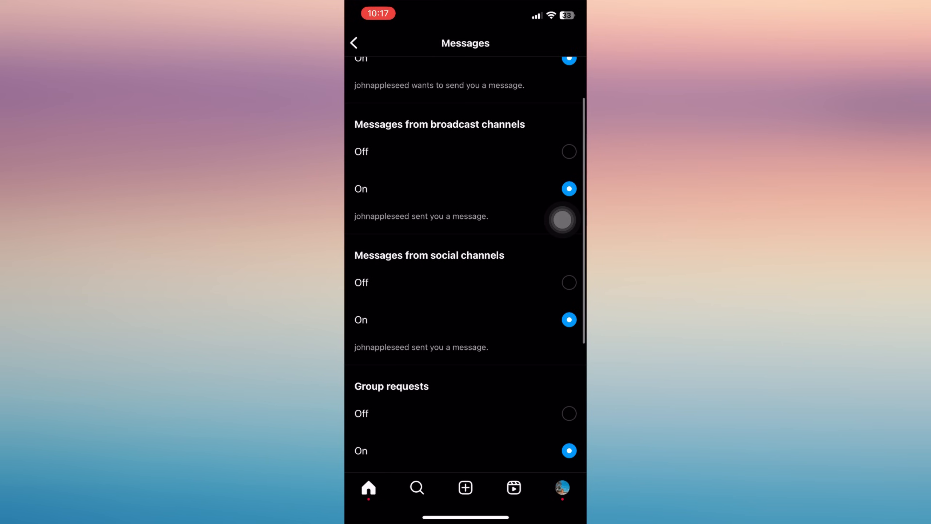
{"action": "scroll", "scroll_direction": "down", "scroll_amount": 3}
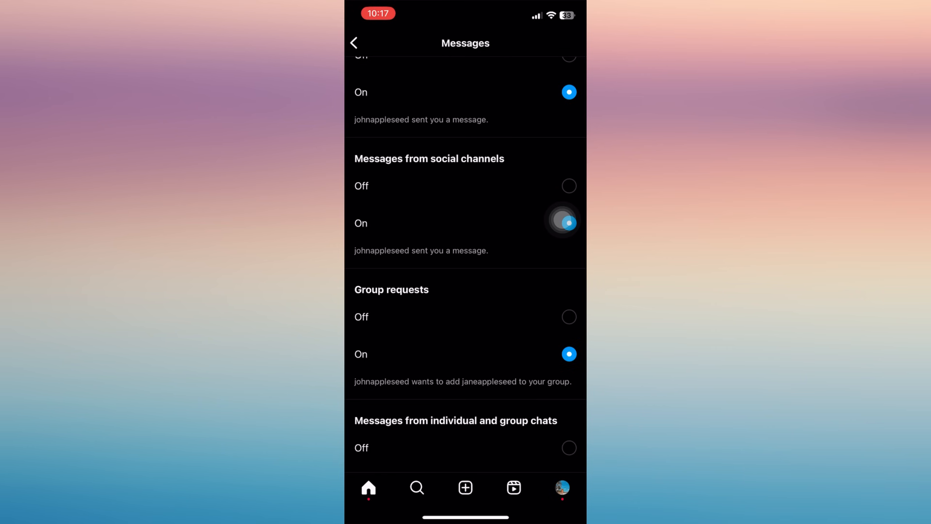
{"action": "scroll", "scroll_direction": "up", "scroll_amount": 3}
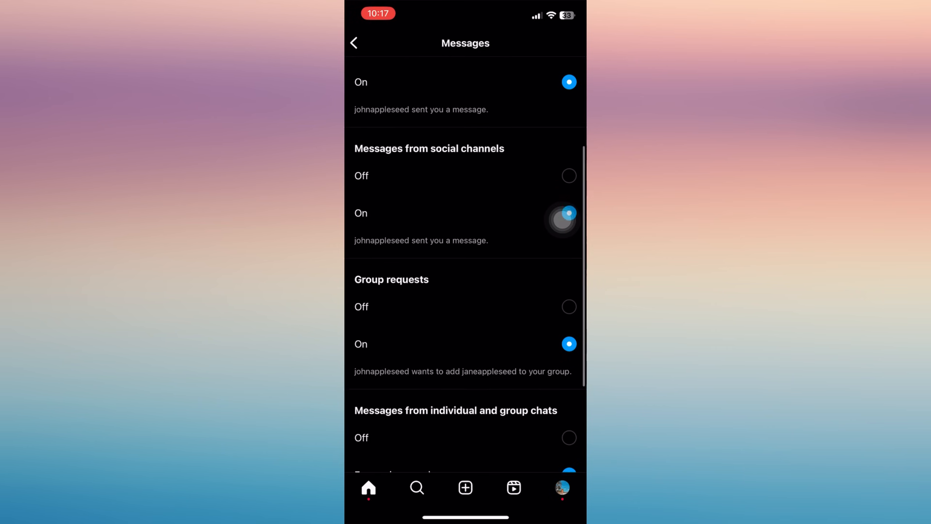
{"action": "scroll", "scroll_direction": "down", "scroll_amount": 3}
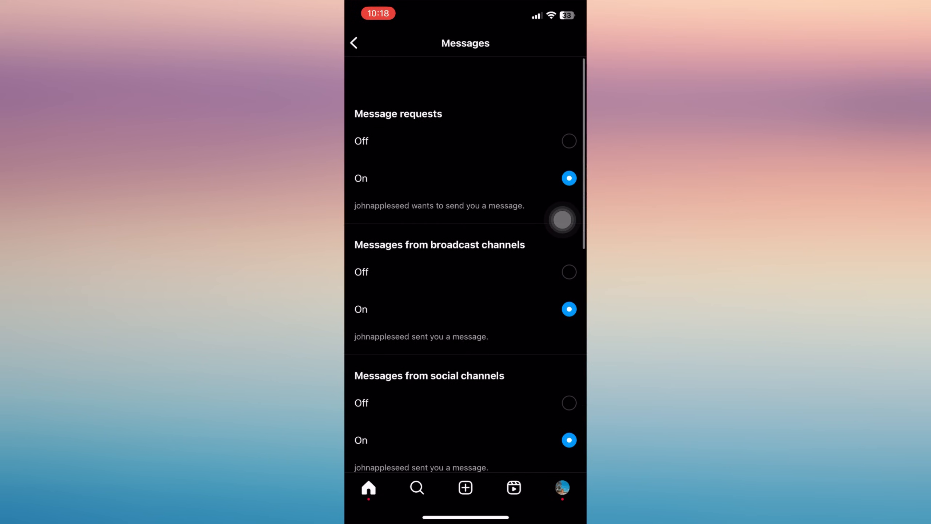
{"action": "scroll", "scroll_direction": "up", "scroll_amount": 3}
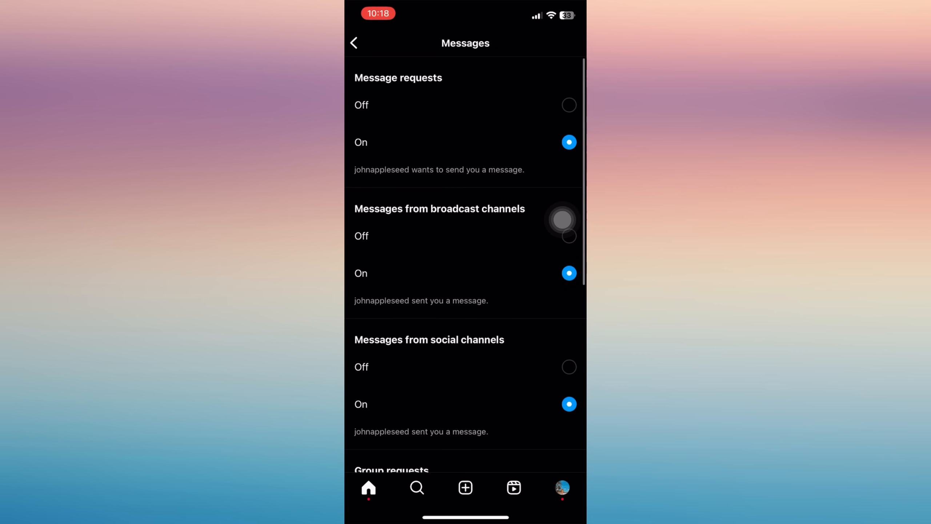
{"action": "left_click", "coordinate": [355, 42]}
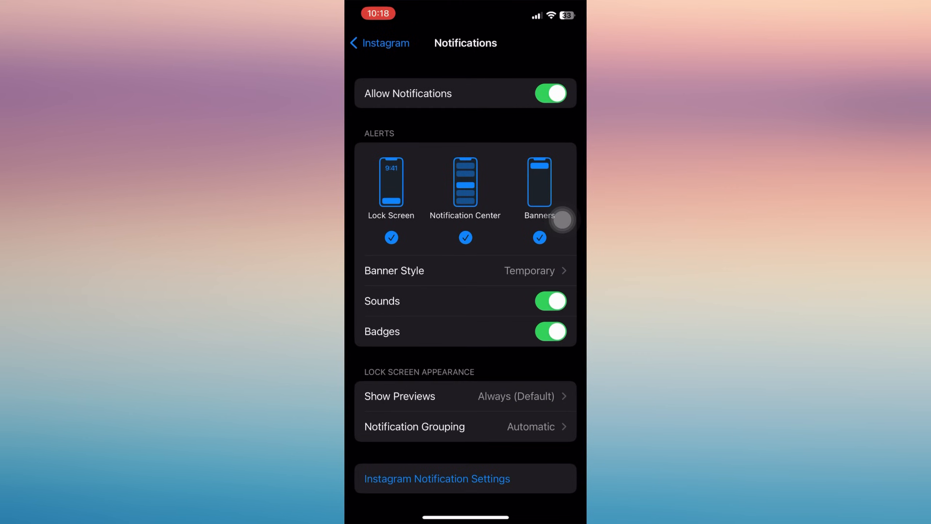
Back out to the main Settings list and scroll up to the top section.
{"action": "left_click", "coordinate": [379, 42]}
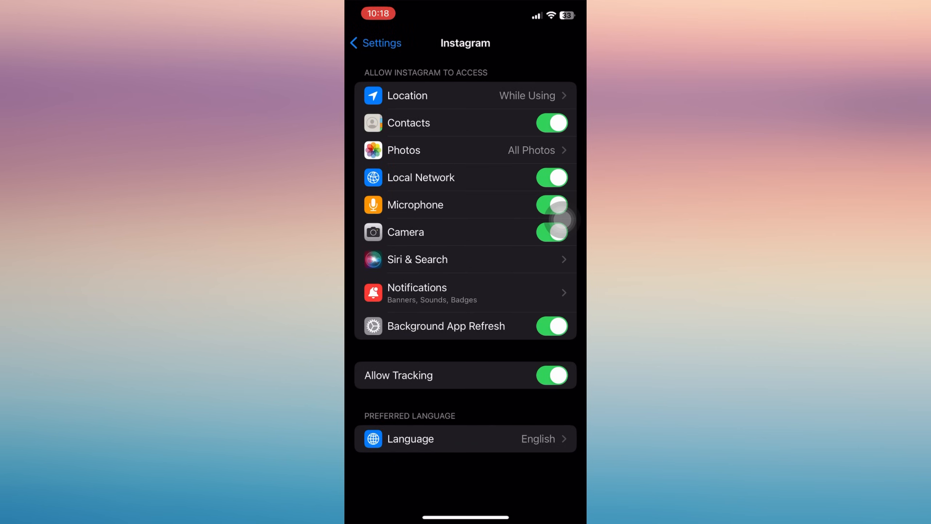
{"action": "left_click", "coordinate": [375, 43]}
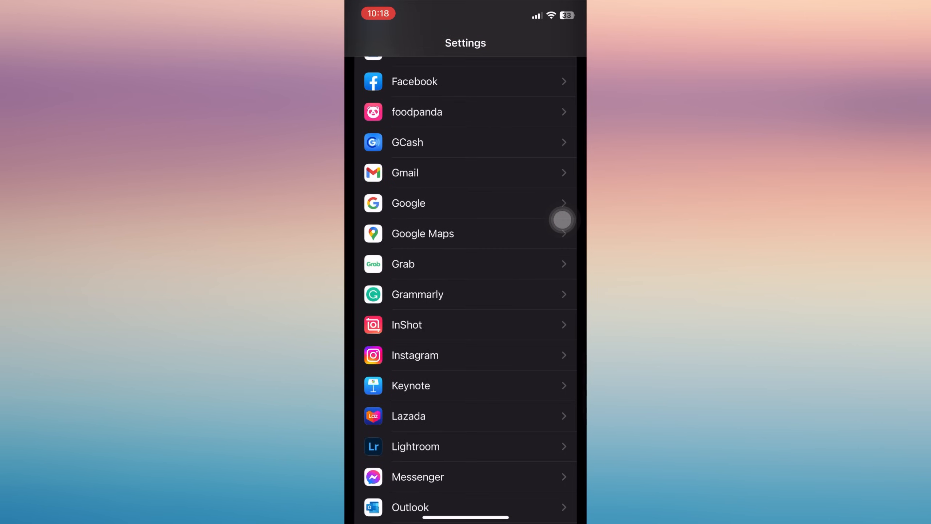
{"action": "scroll", "scroll_direction": "up", "scroll_amount": 3}
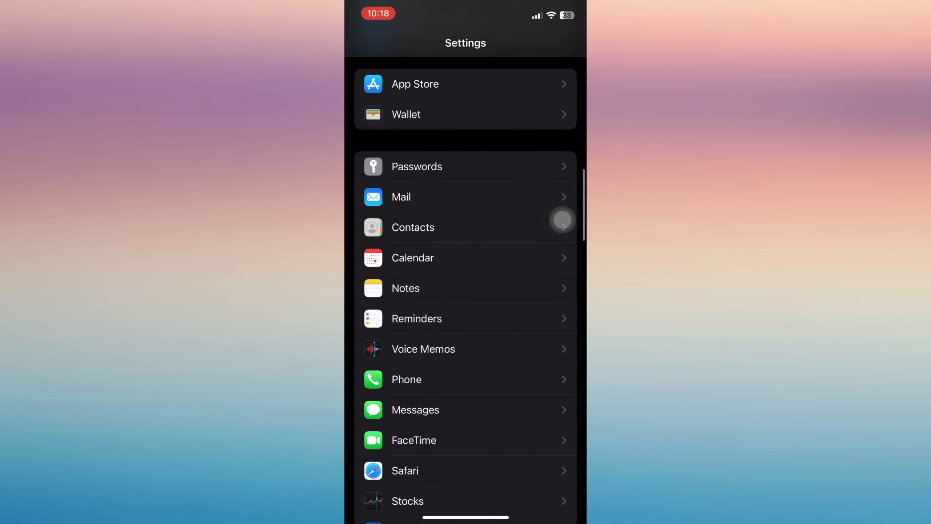
{"action": "scroll", "scroll_direction": "up", "scroll_amount": 3}
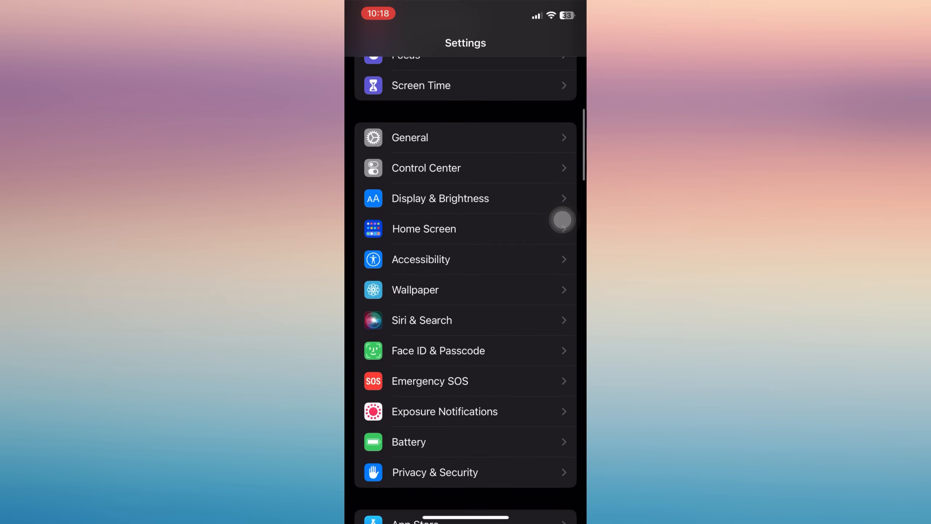
{"action": "scroll", "scroll_direction": "up", "scroll_amount": 3}
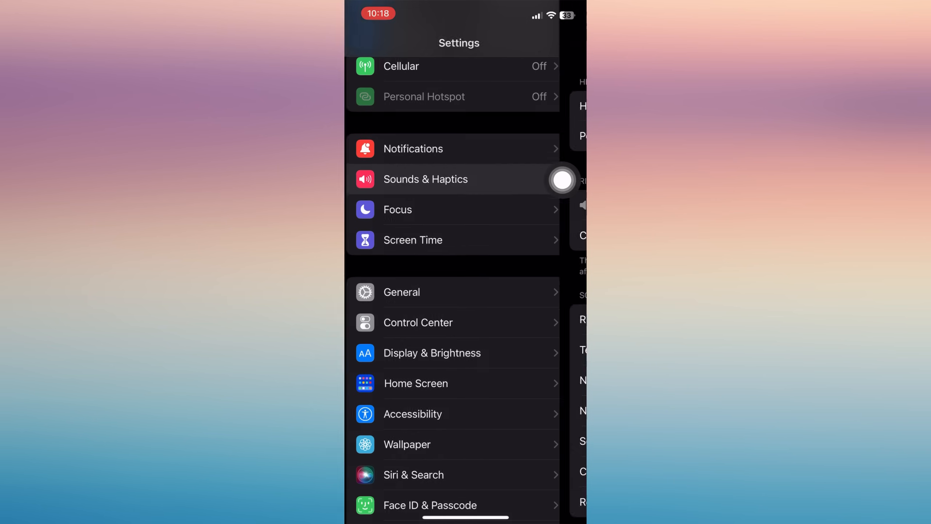
Open Sounds & Haptics and scroll to the sound patterns showing Text Tone Note.
{"action": "left_click", "coordinate": [425, 179]}
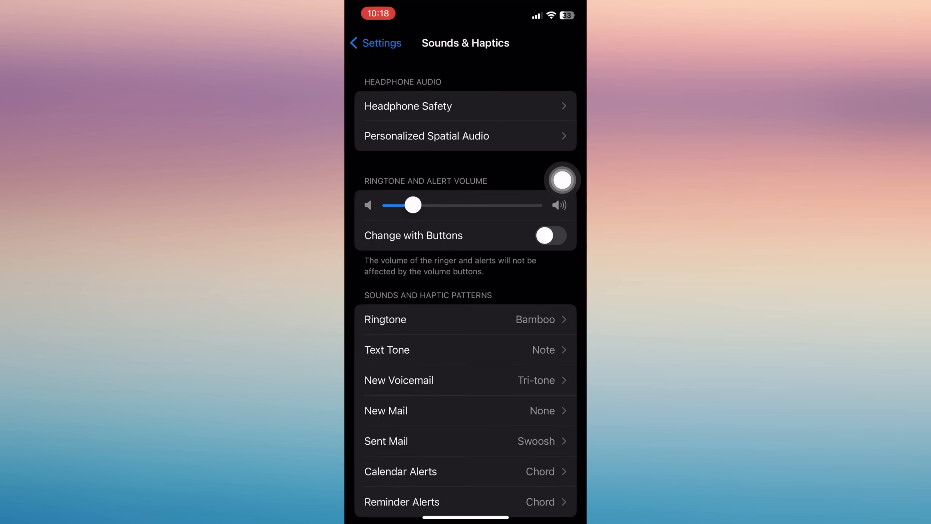
{"action": "scroll", "scroll_direction": "down", "scroll_amount": 3}
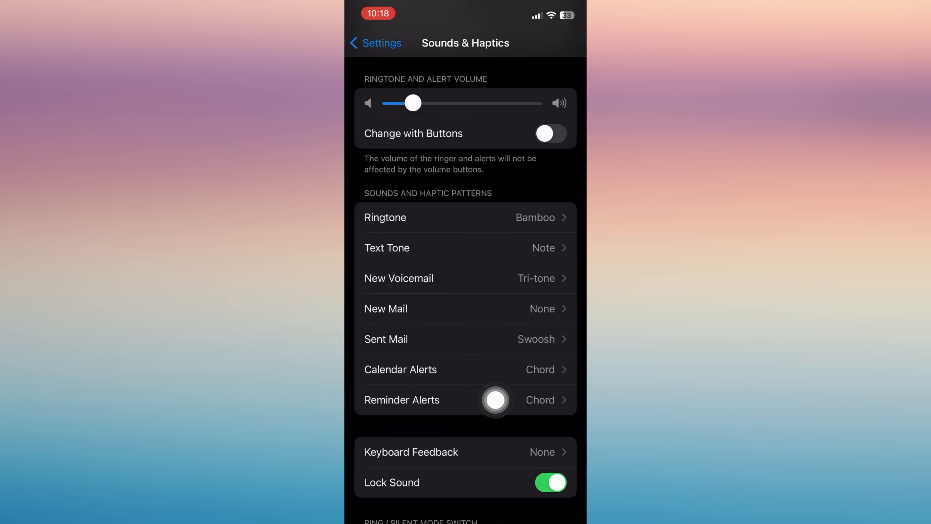
{"action": "mouse_move", "coordinate": [445, 276]}
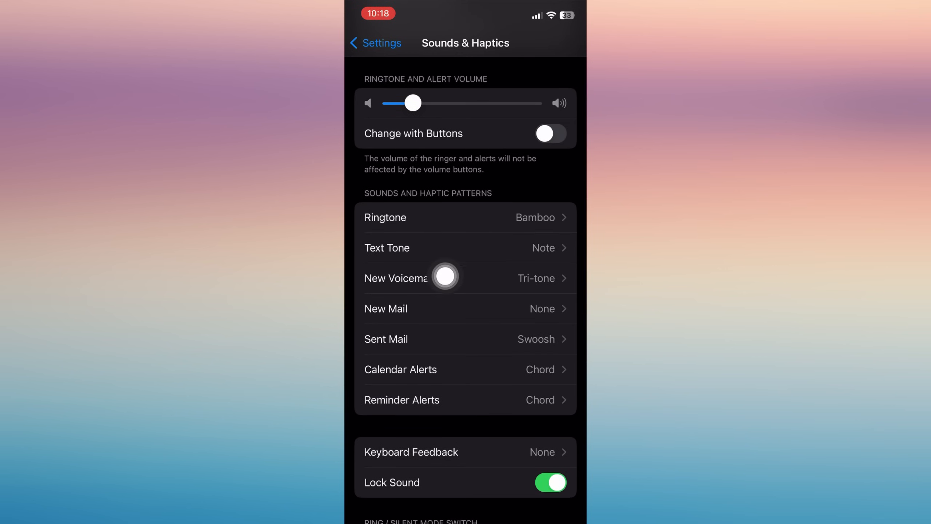
{"action": "mouse_move", "coordinate": [463, 387]}
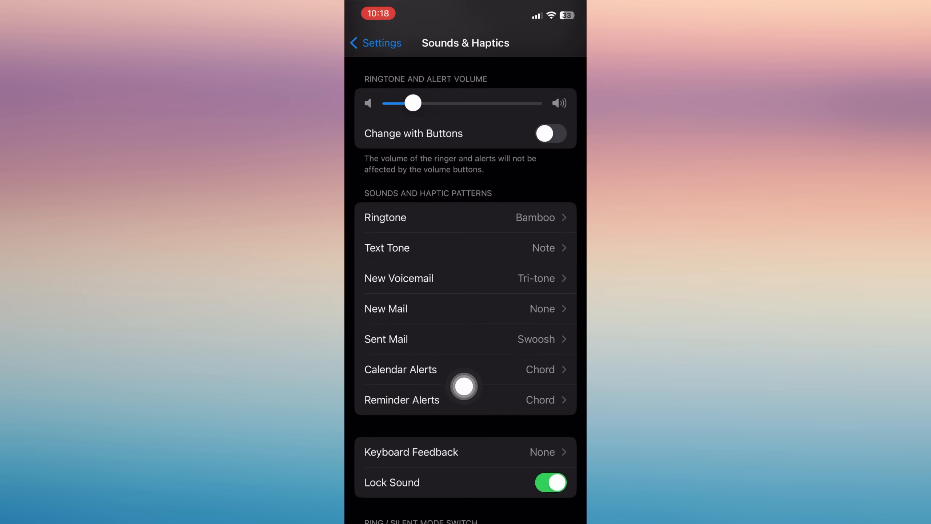
{"action": "mouse_move", "coordinate": [562, 412]}
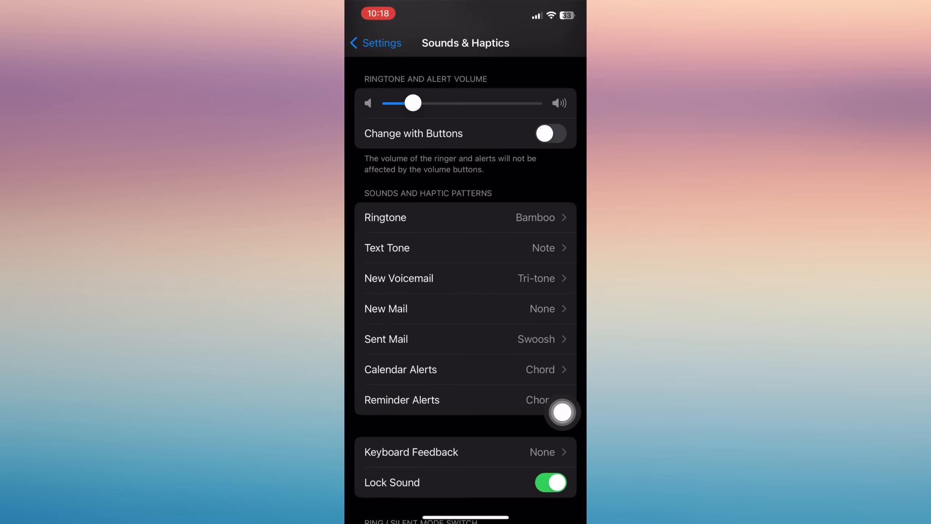
{"action": "mouse_move", "coordinate": [561, 257]}
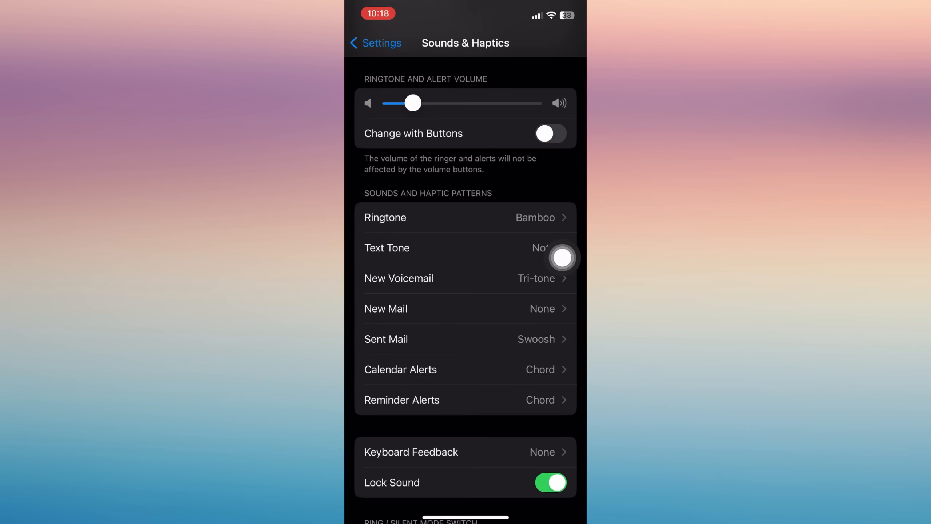
{"action": "left_click", "coordinate": [467, 248]}
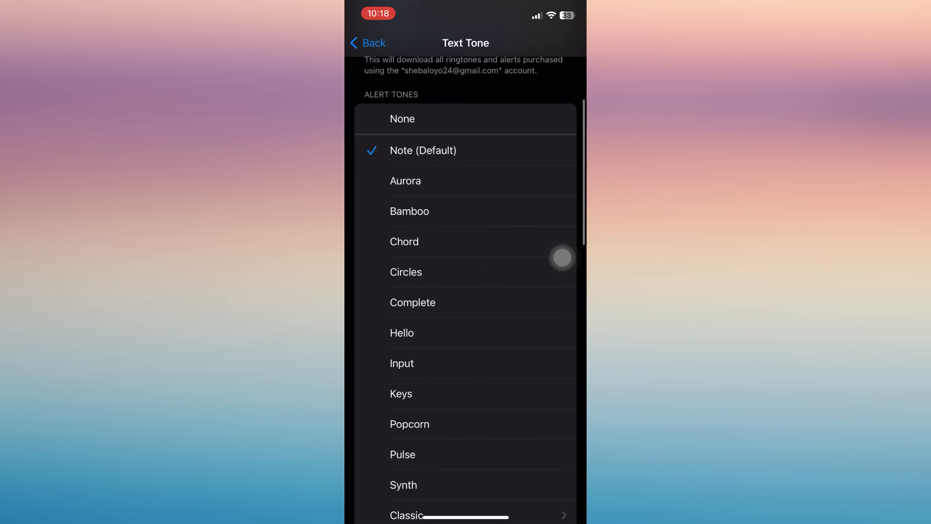
{"action": "left_click", "coordinate": [368, 43]}
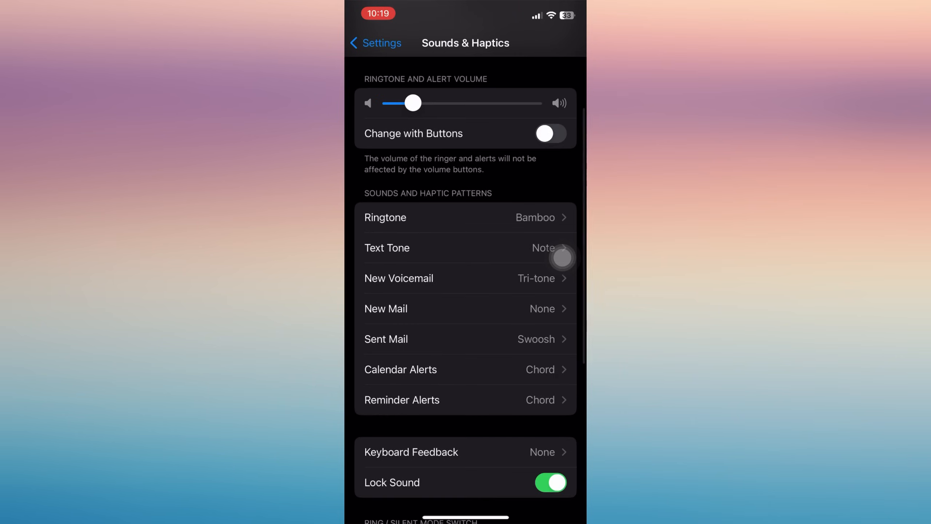